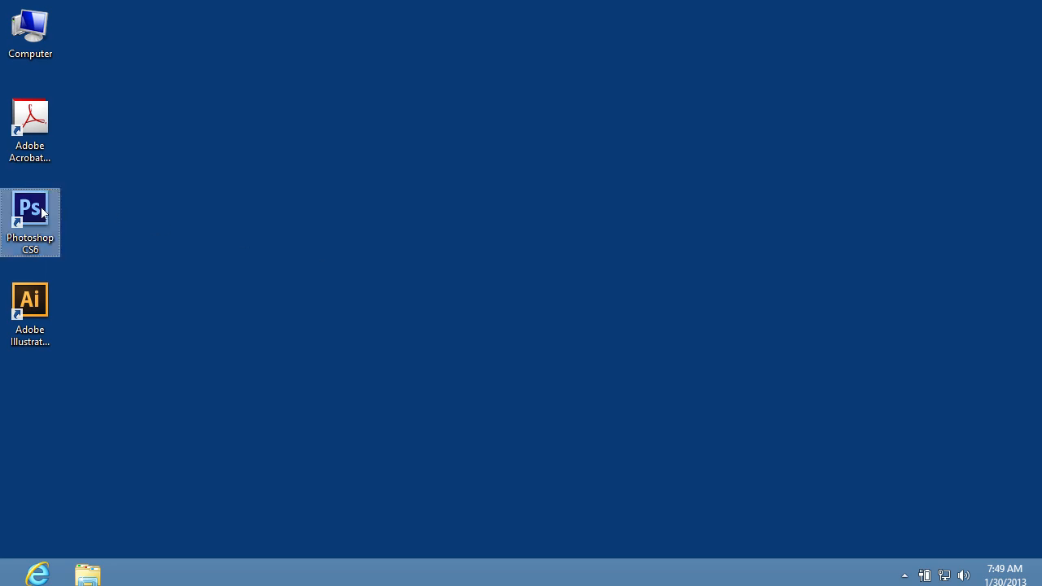
Launch Photoshop CS6 from its desktop shortcut.
double_click(29, 213)
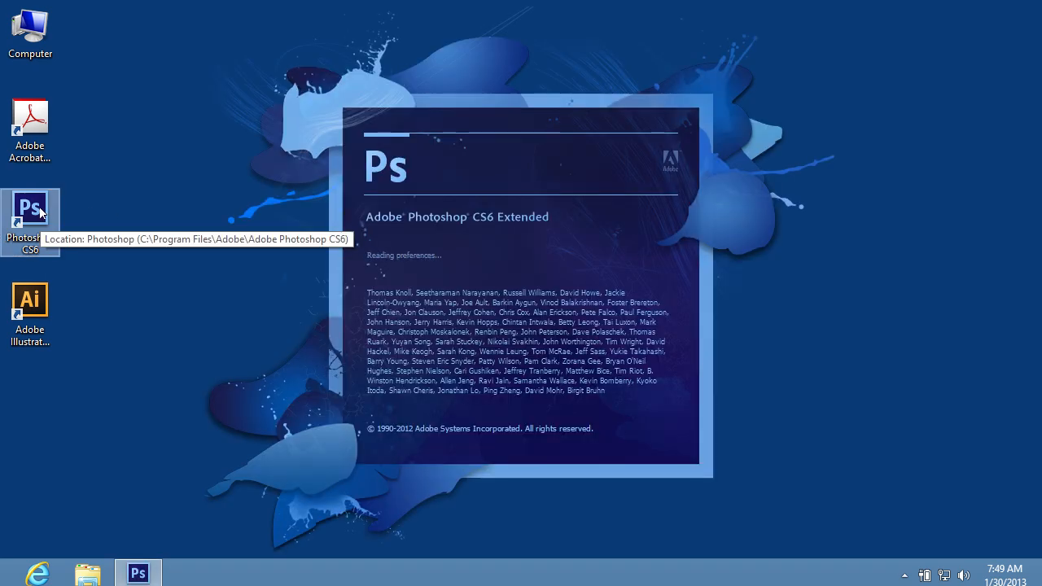
Open girl.jpg together with the Grunge textures (17) image via File > Open.
click(45, 9)
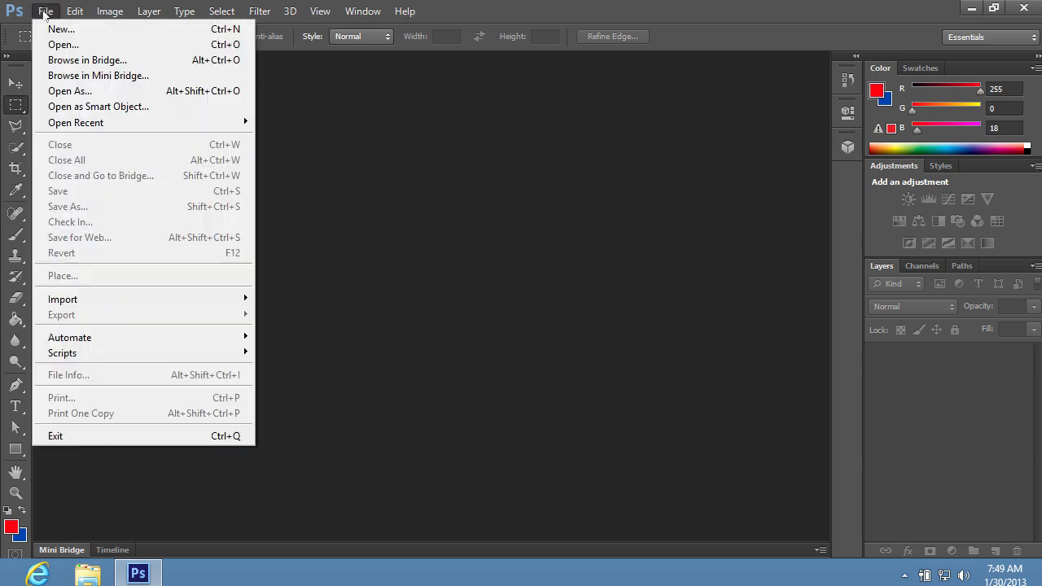
mouse_move(62, 44)
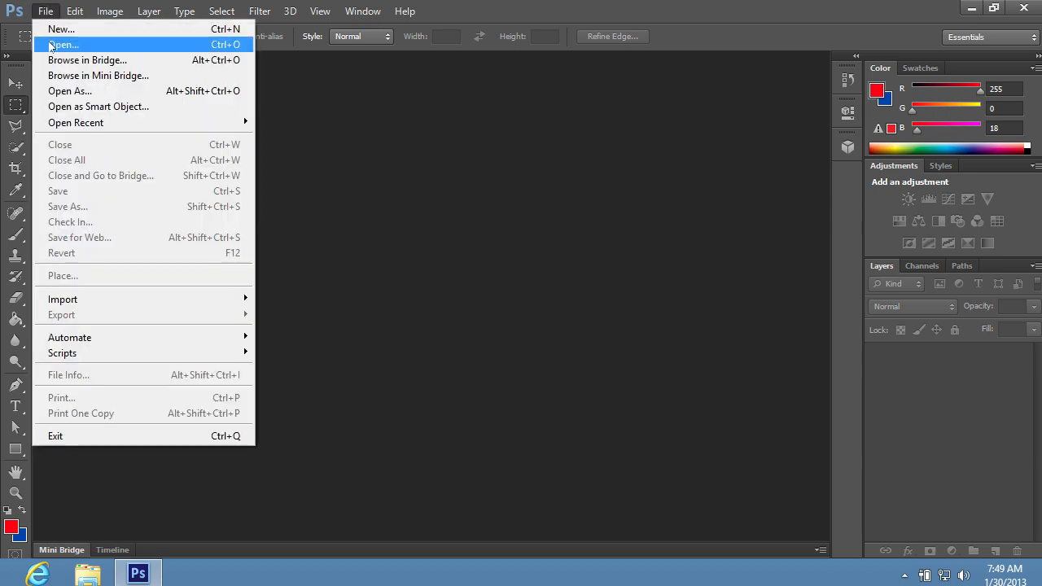
click(62, 46)
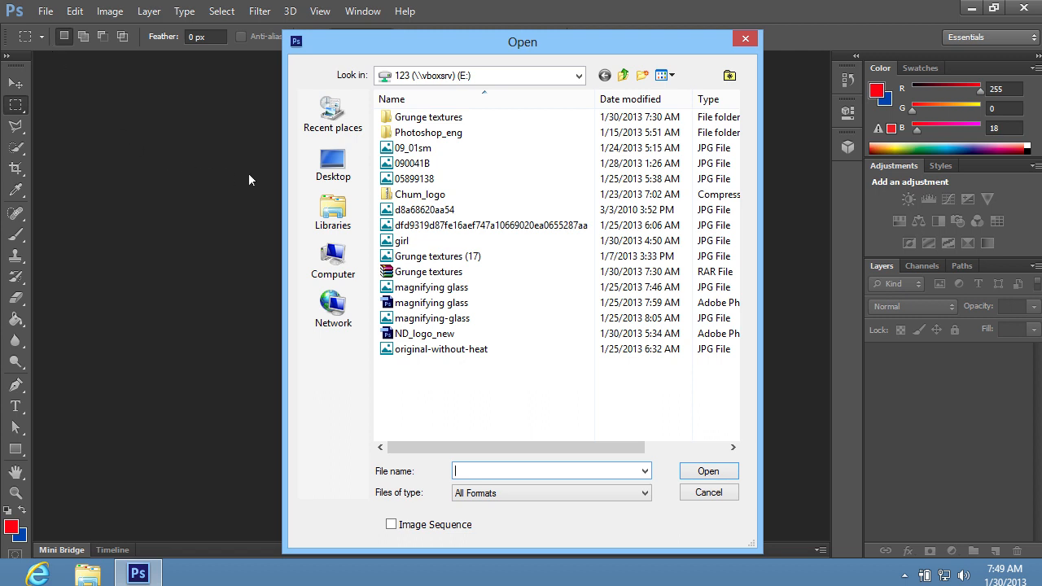
click(404, 241)
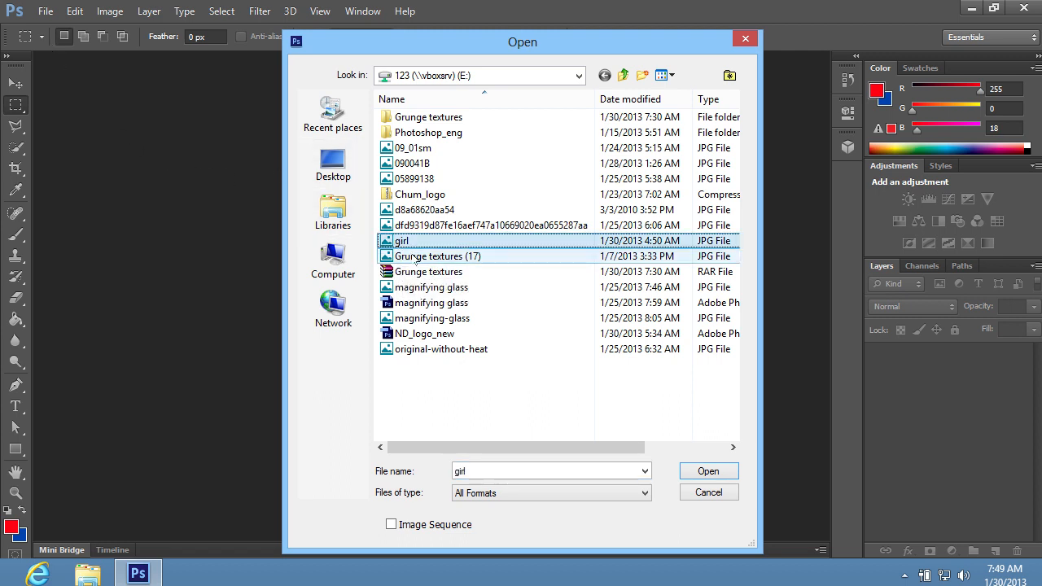
click(438, 255)
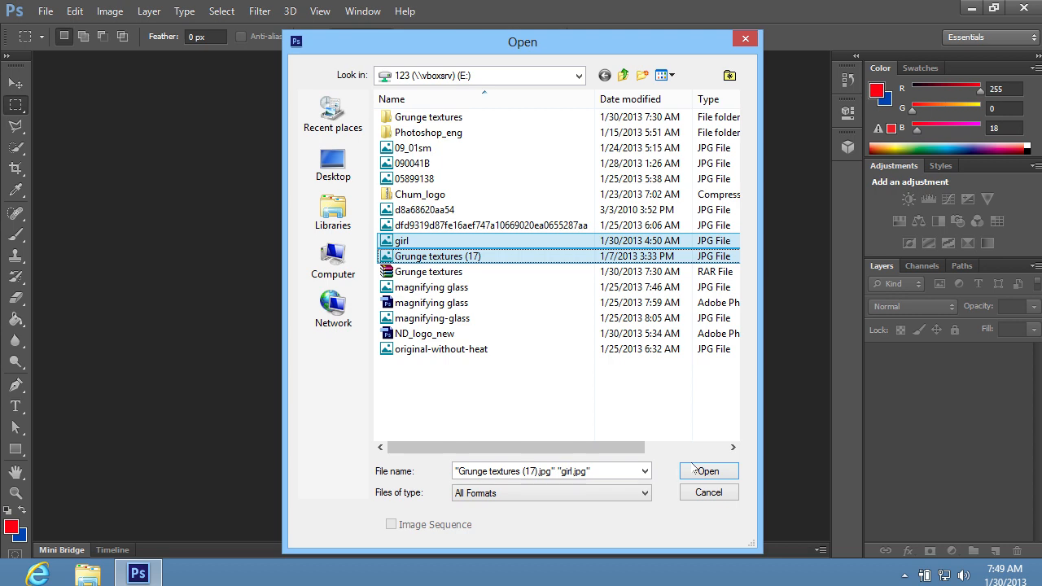
click(706, 471)
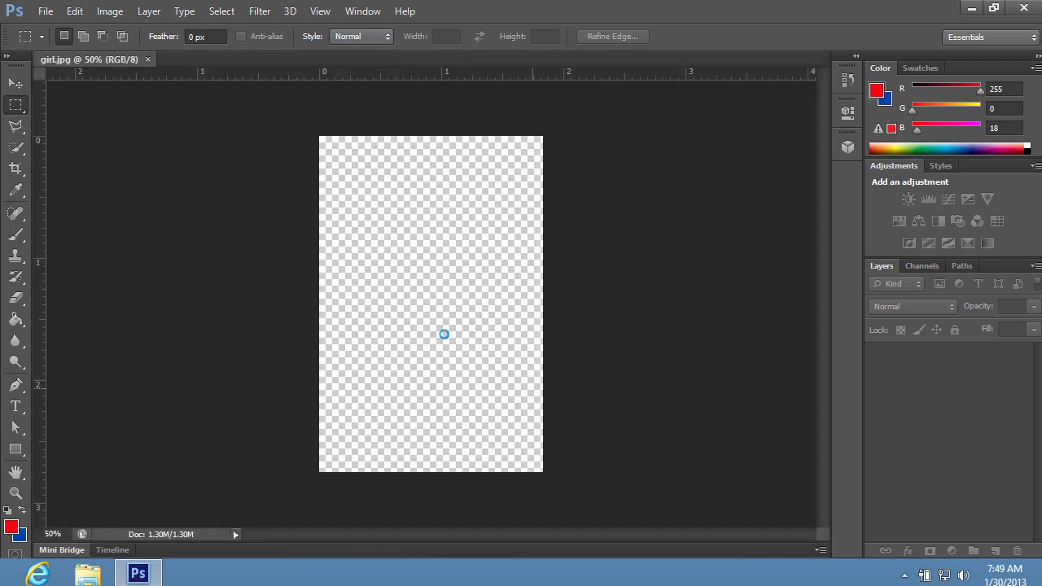
Place the grunge texture over the girl photo as Layer 1 at 40% opacity.
click(257, 59)
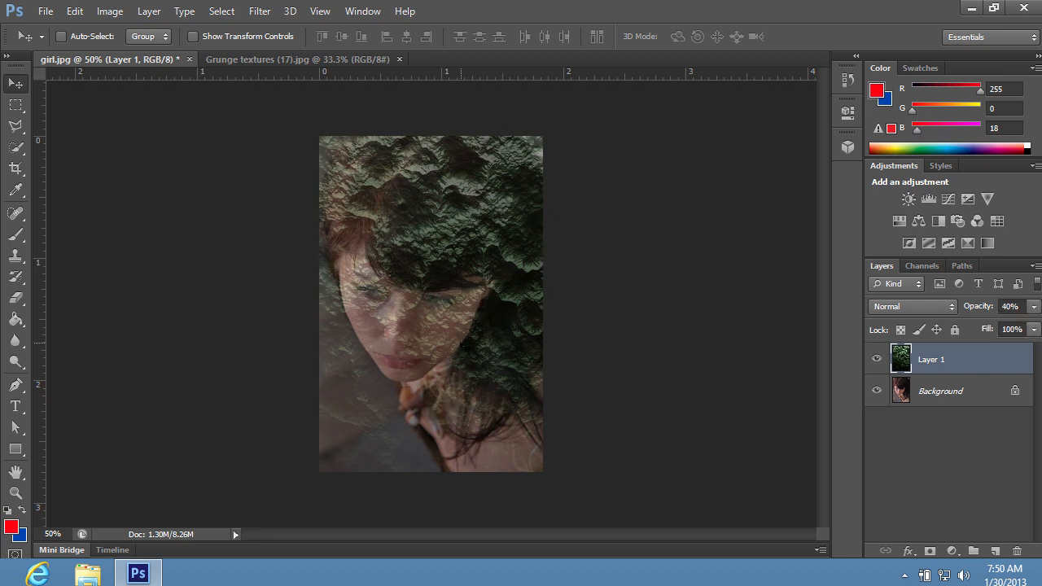
With the Brush in Clear mode, erase the texture from the hair around the face.
click(16, 234)
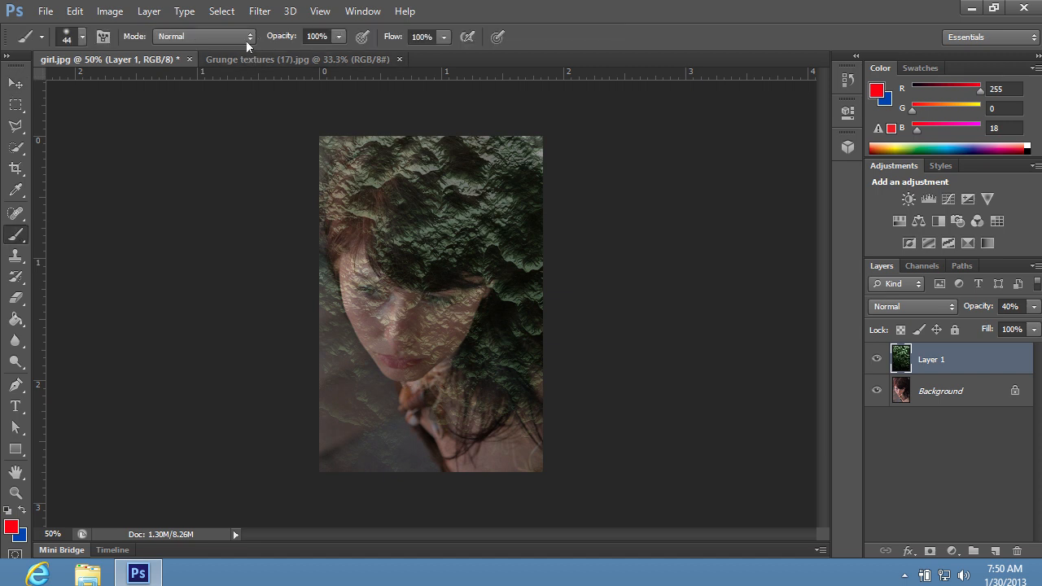
click(204, 36)
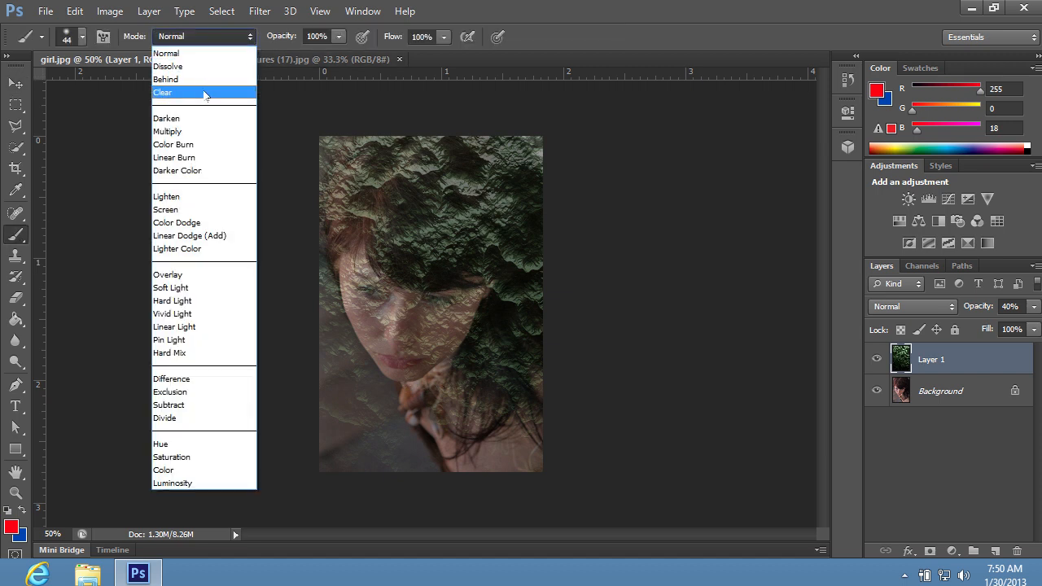
click(162, 91)
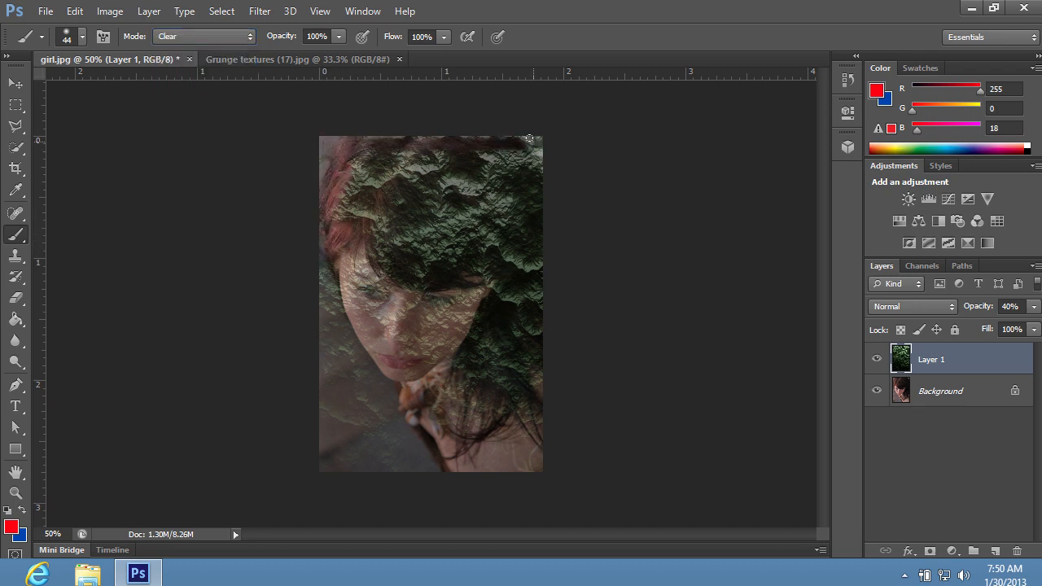
drag(529, 138, 372, 244)
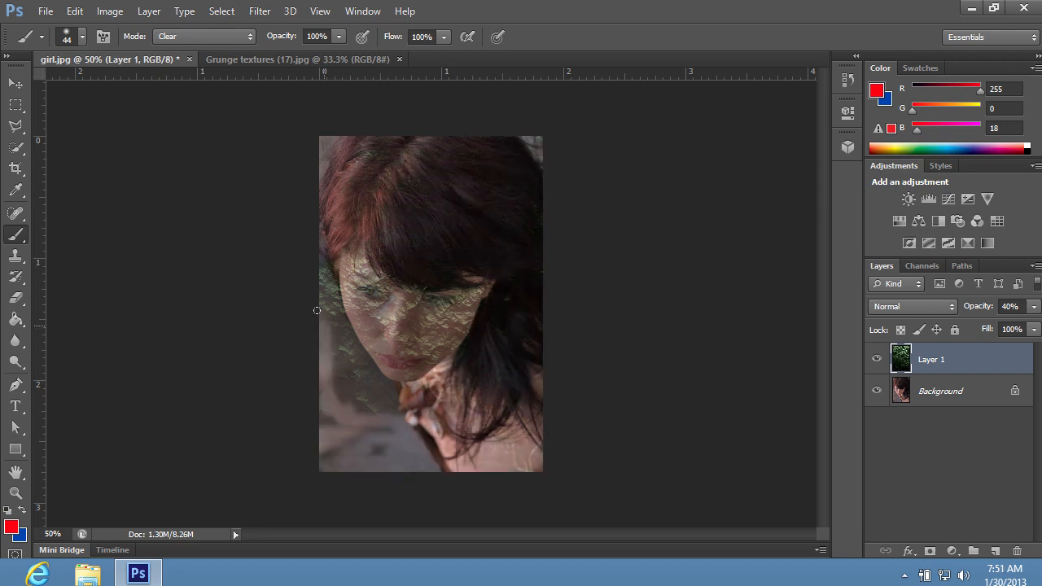
drag(318, 309, 409, 356)
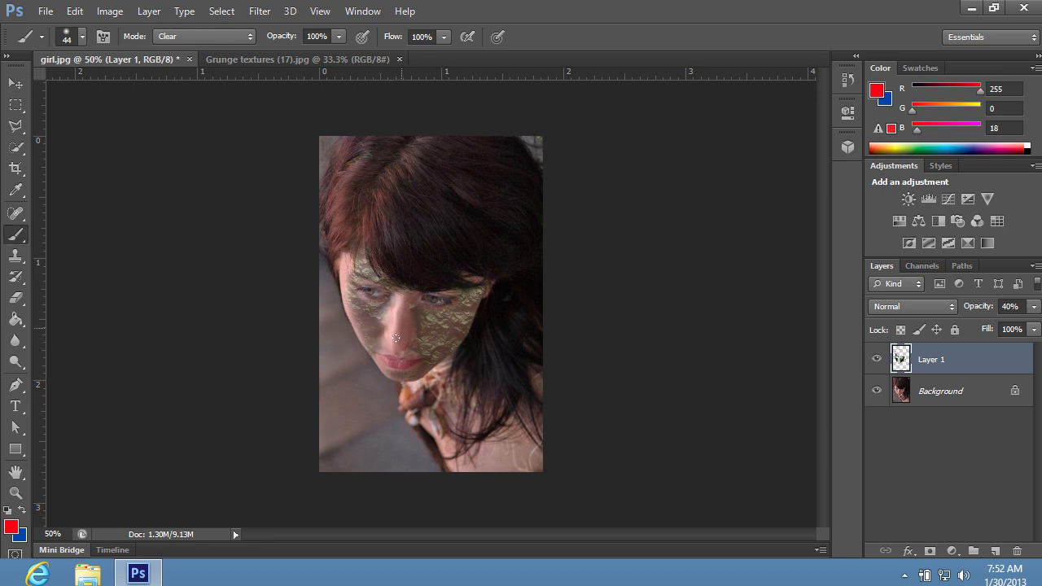
Tint the face texture purple with a Hue/Saturation hue shift of -180.
click(17, 85)
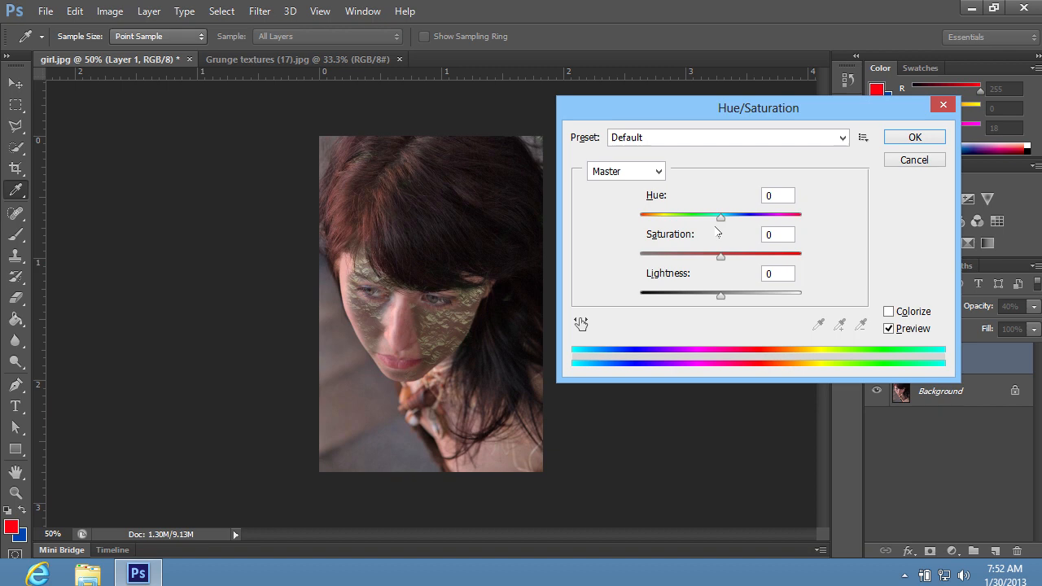
drag(719, 217, 640, 216)
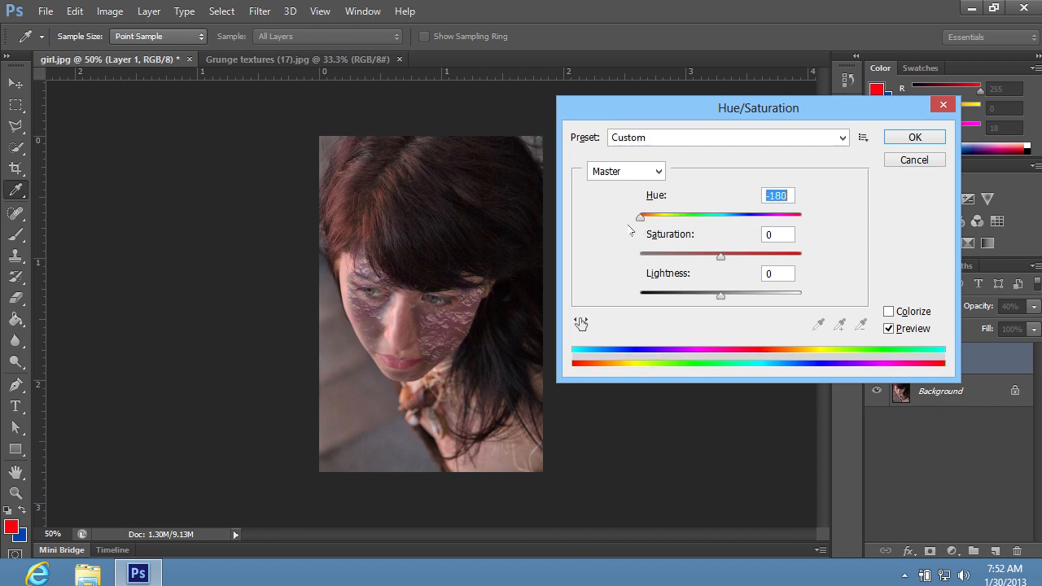
mouse_move(648, 231)
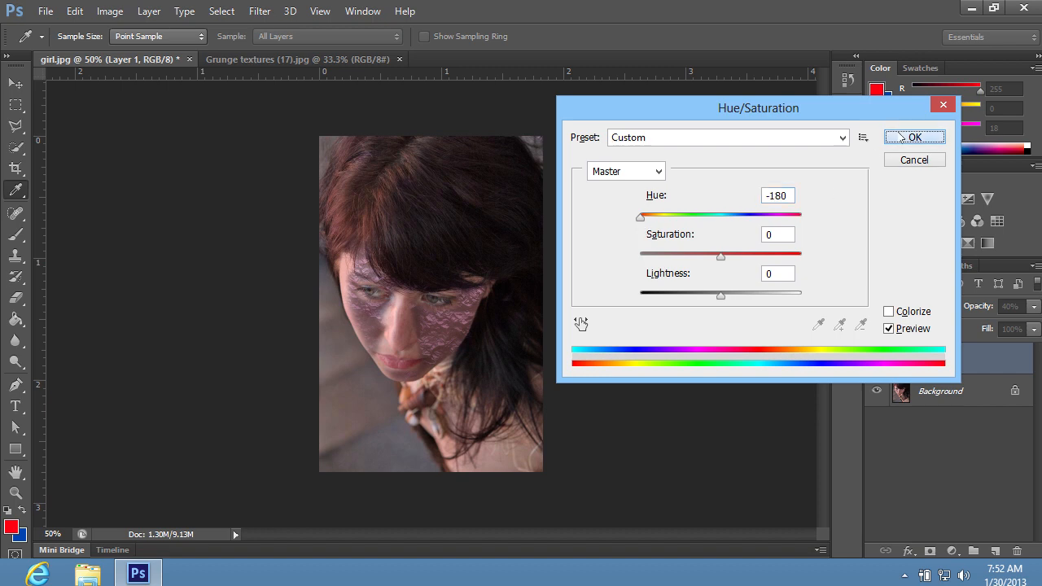
click(913, 137)
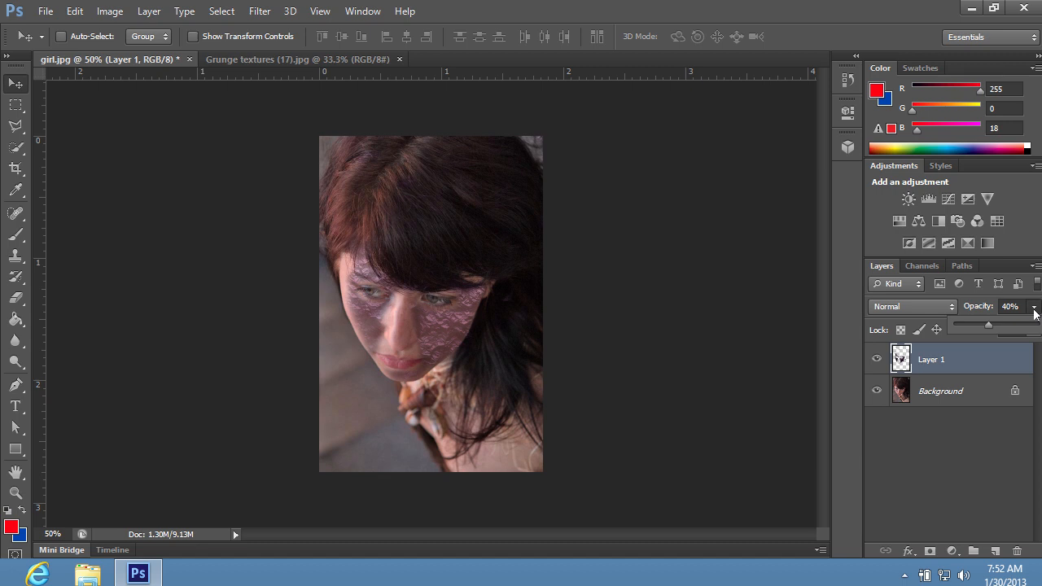
drag(988, 325, 983, 326)
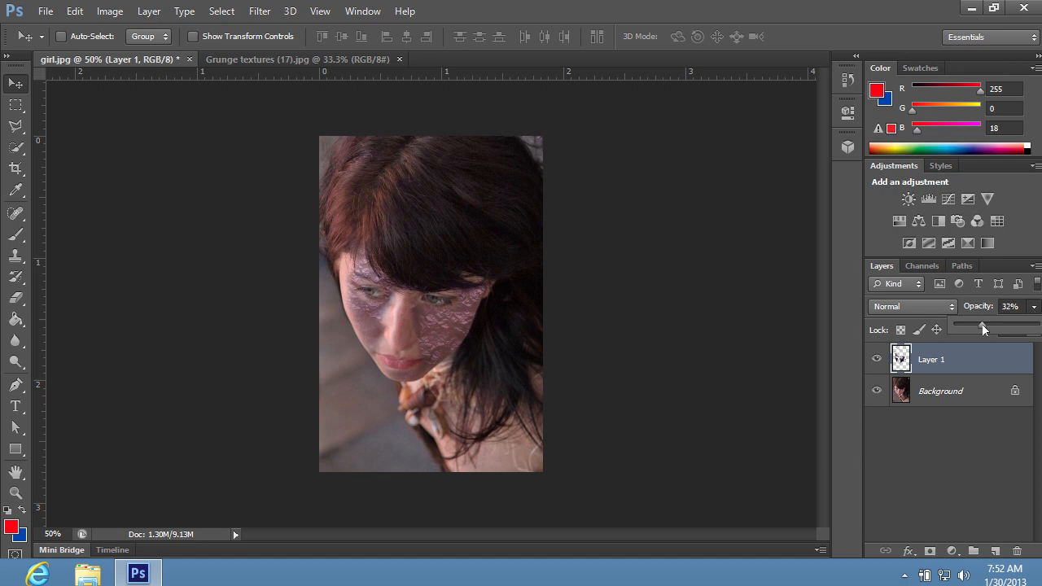
drag(983, 329, 987, 328)
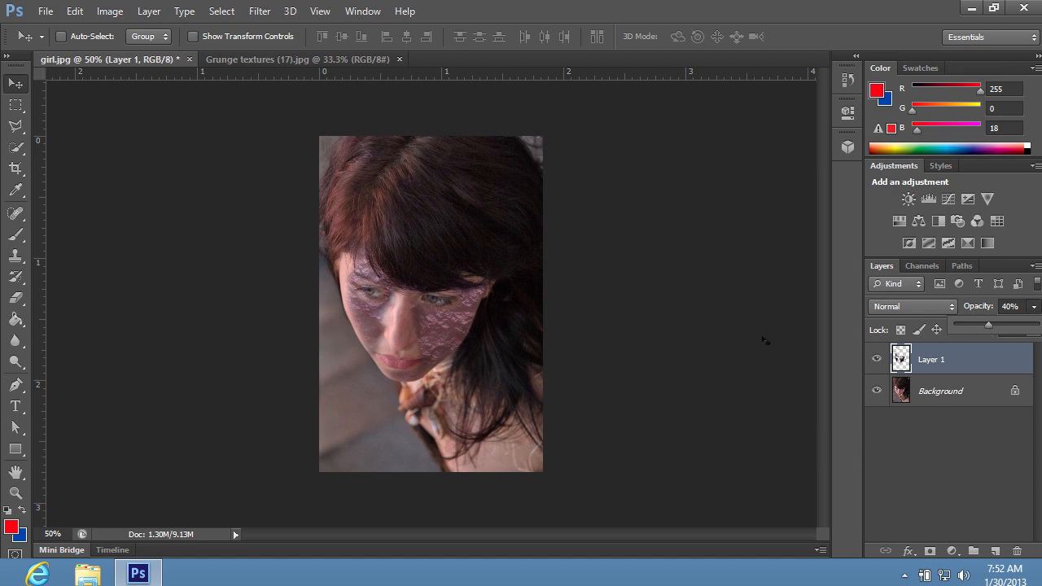